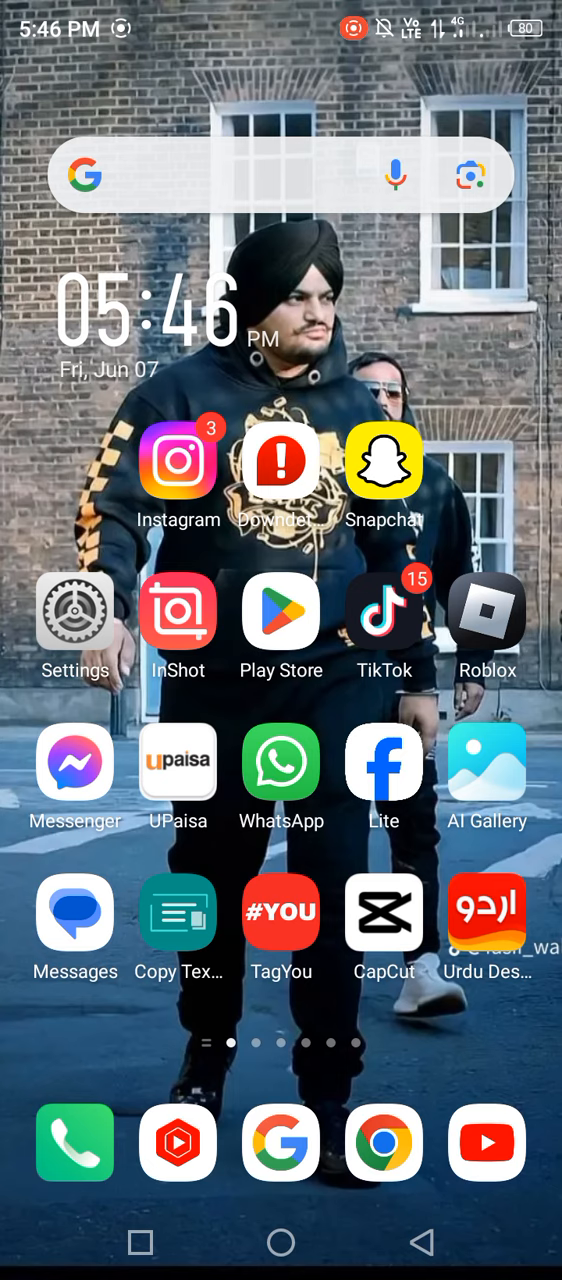
- Open Settings, check the Storage page, and return to the main settings list
click(75, 614)
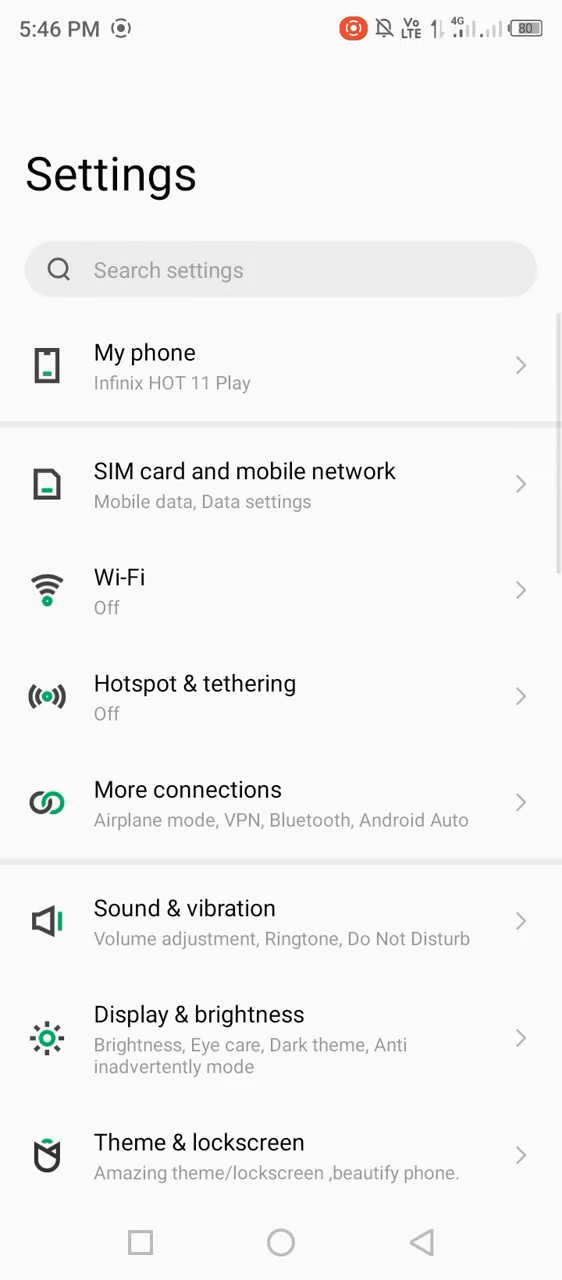
scroll(down, 3)
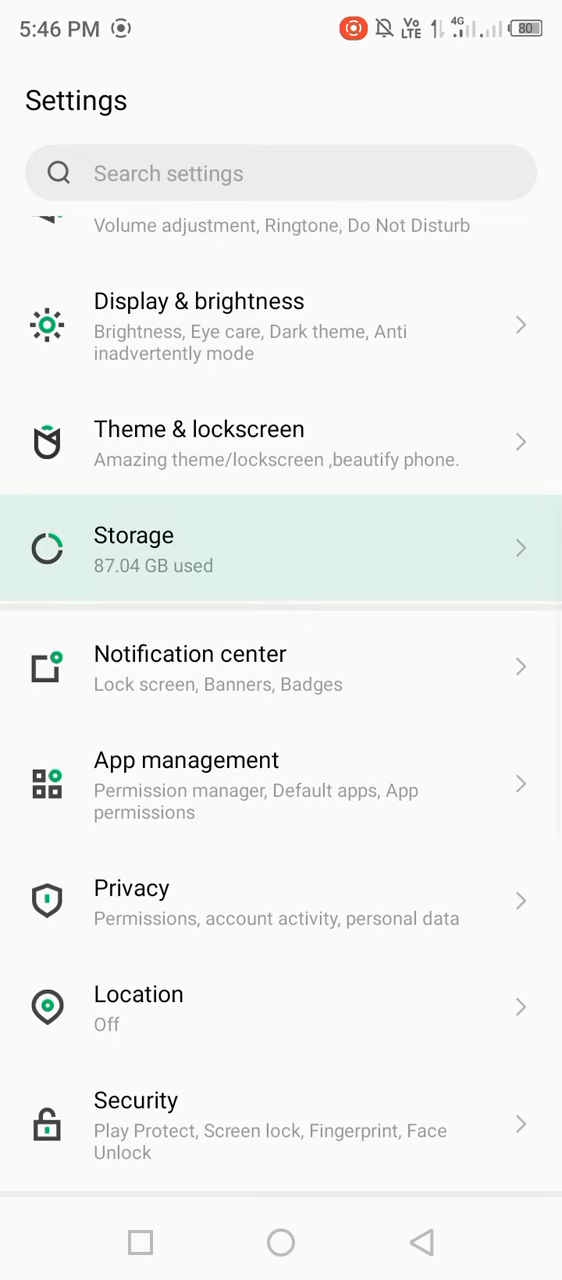
click(133, 548)
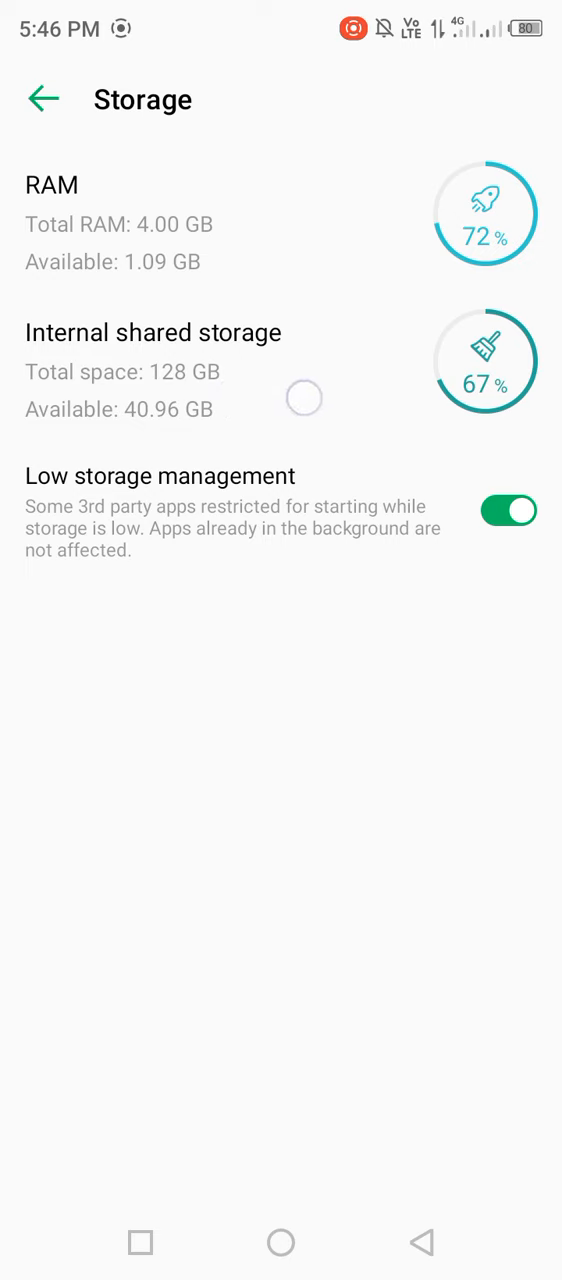
click(37, 99)
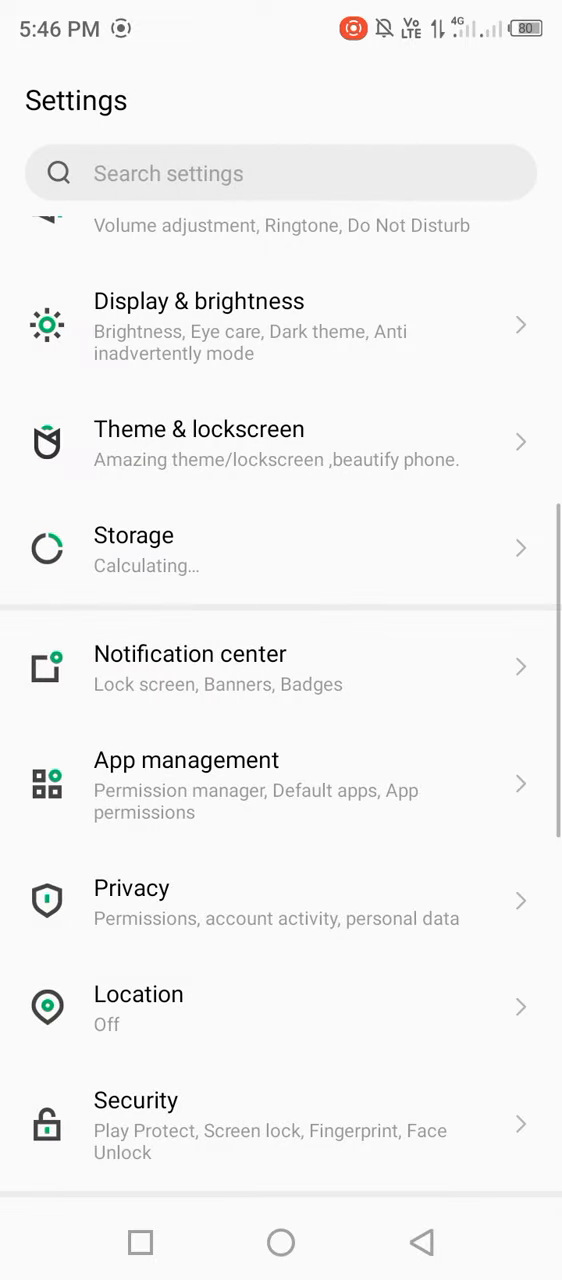
- Open App management and scroll the All apps list down to YouTube's app info
click(185, 760)
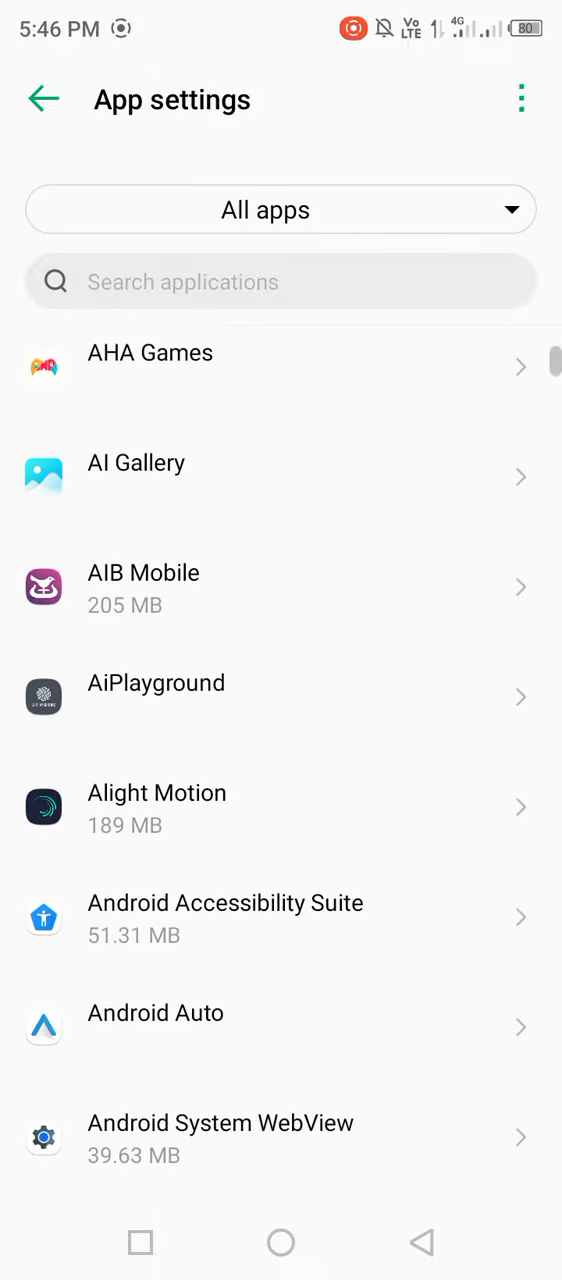
scroll(down, 3)
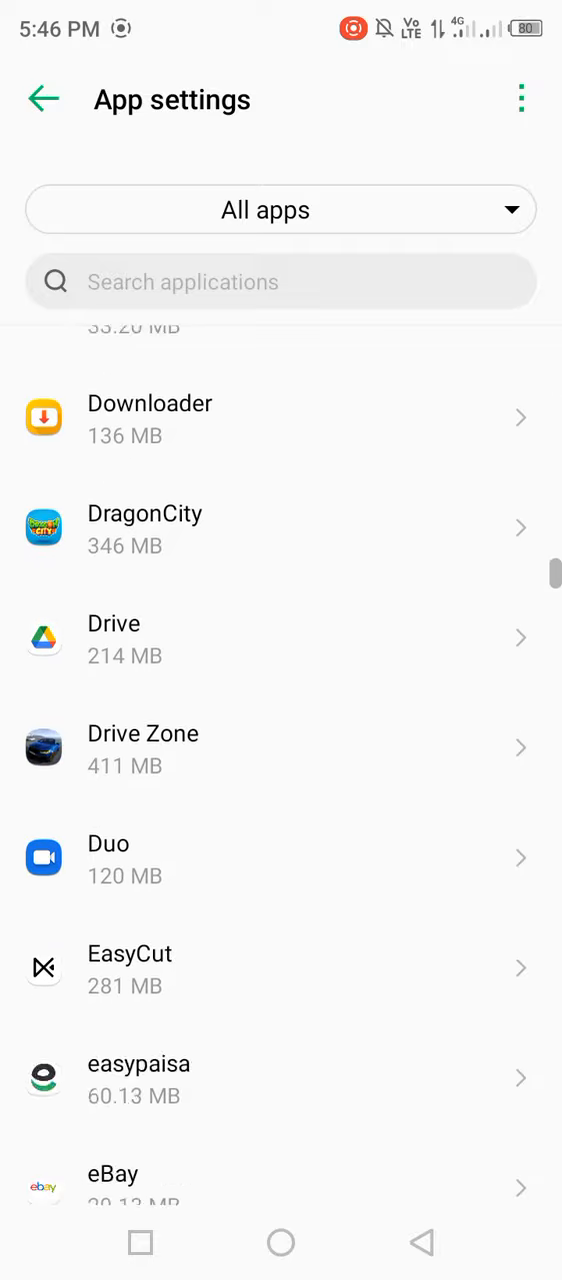
scroll(down, 3)
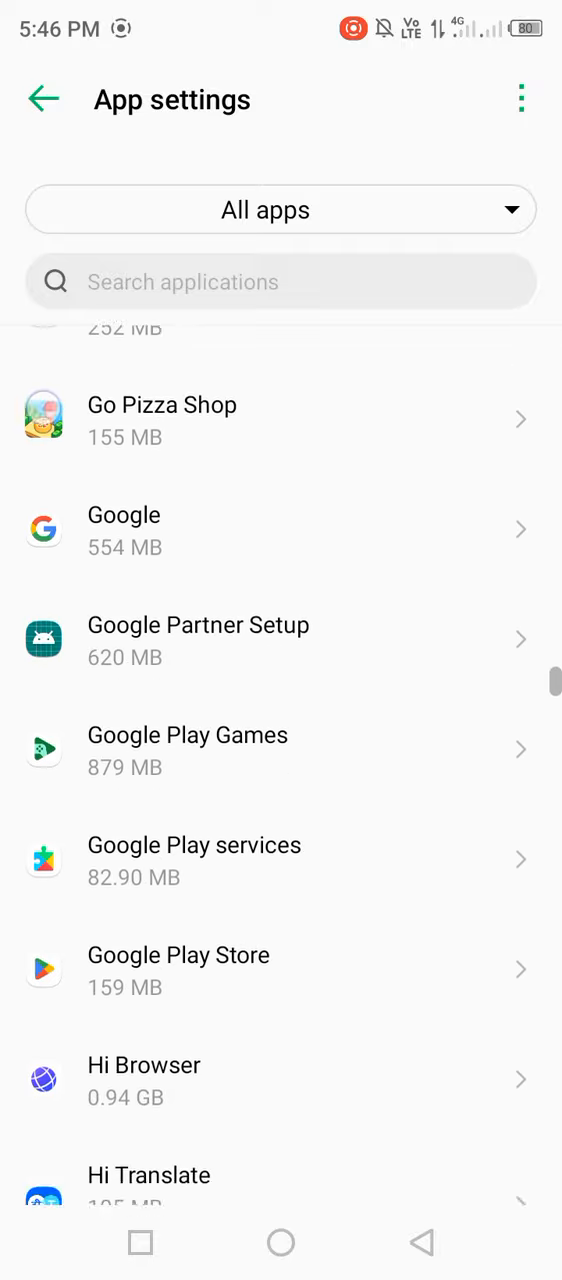
scroll(down, 3)
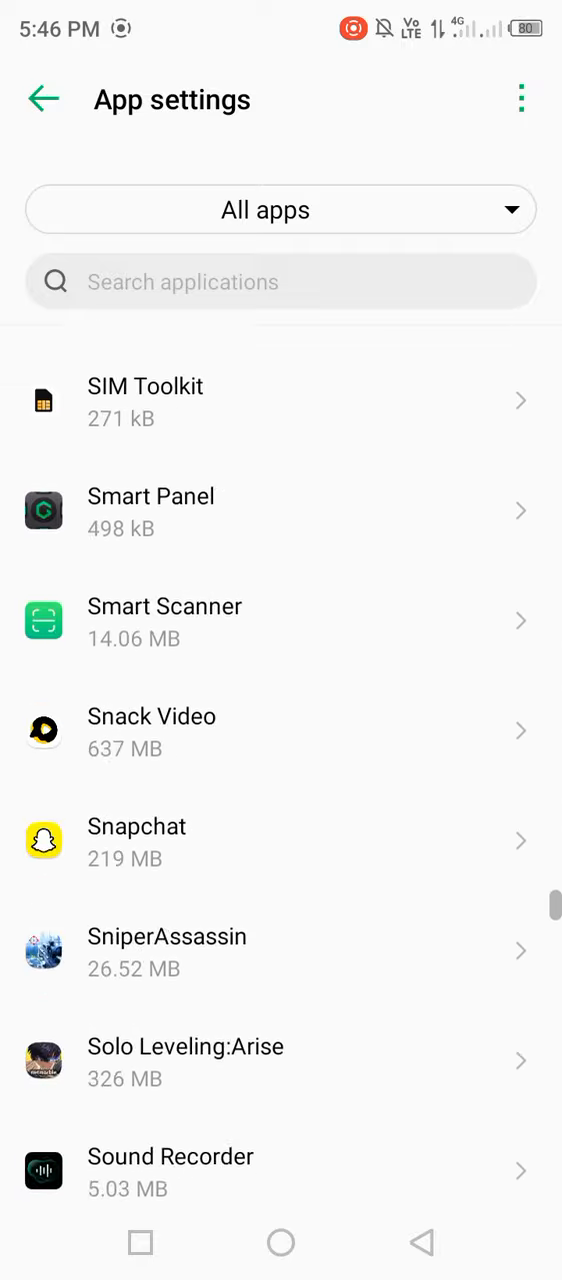
scroll(down, 3)
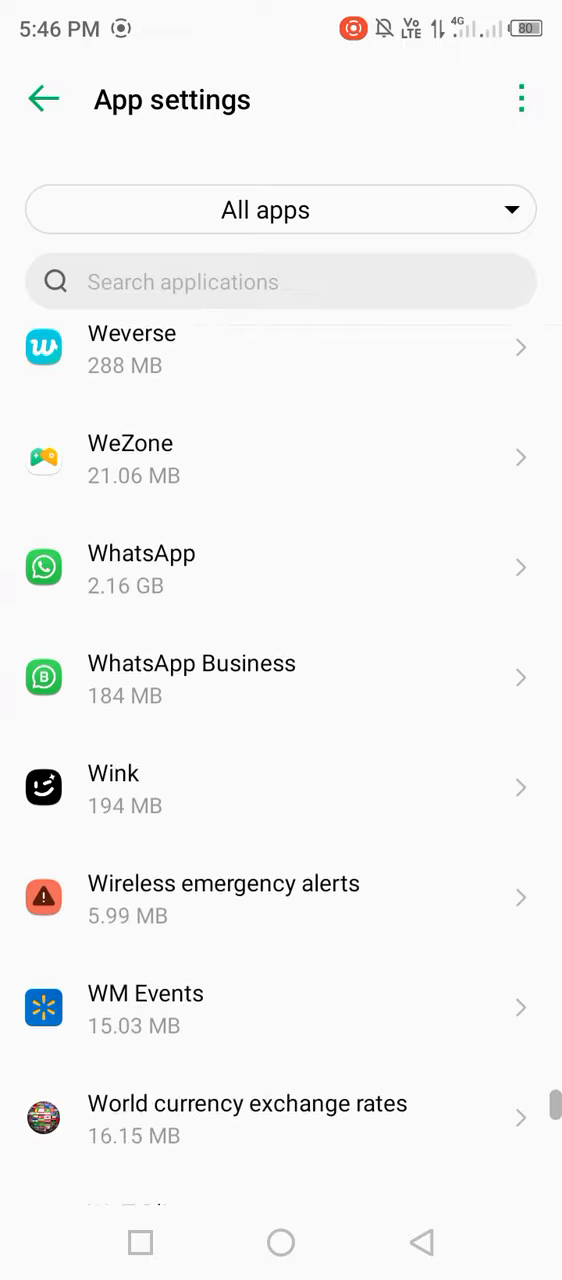
scroll(down, 3)
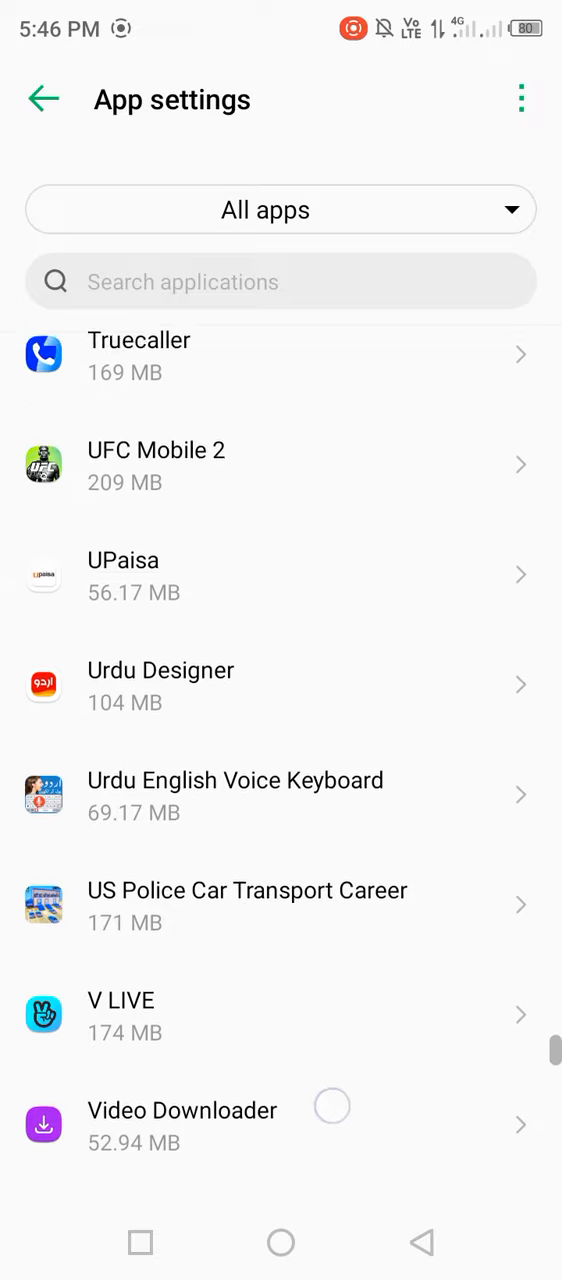
scroll(down, 3)
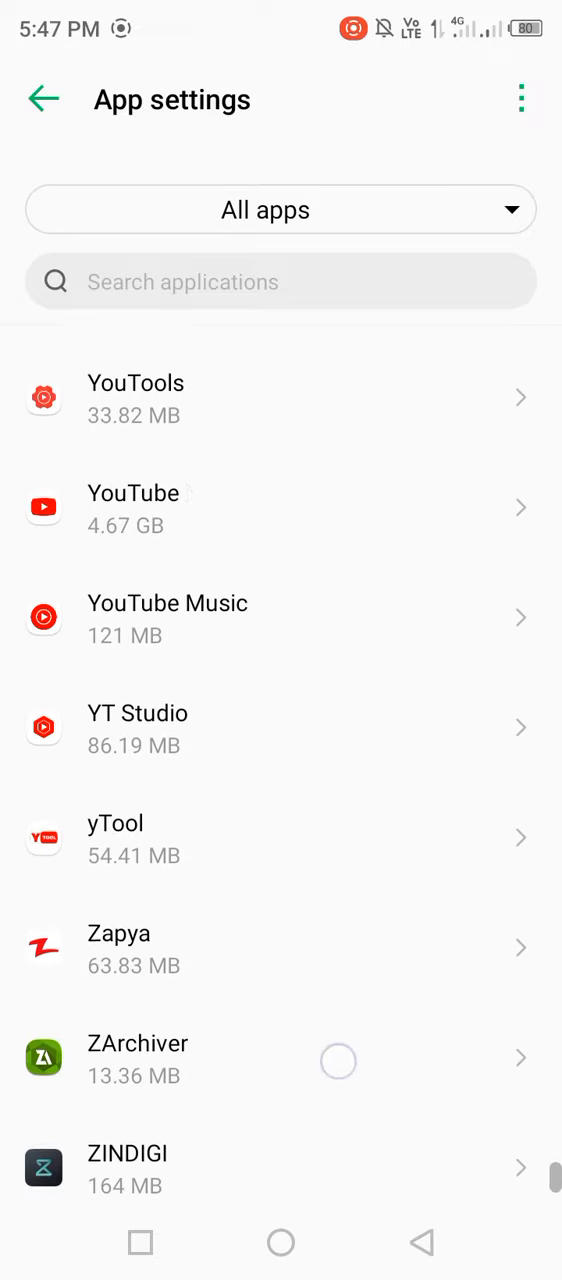
scroll(down, 3)
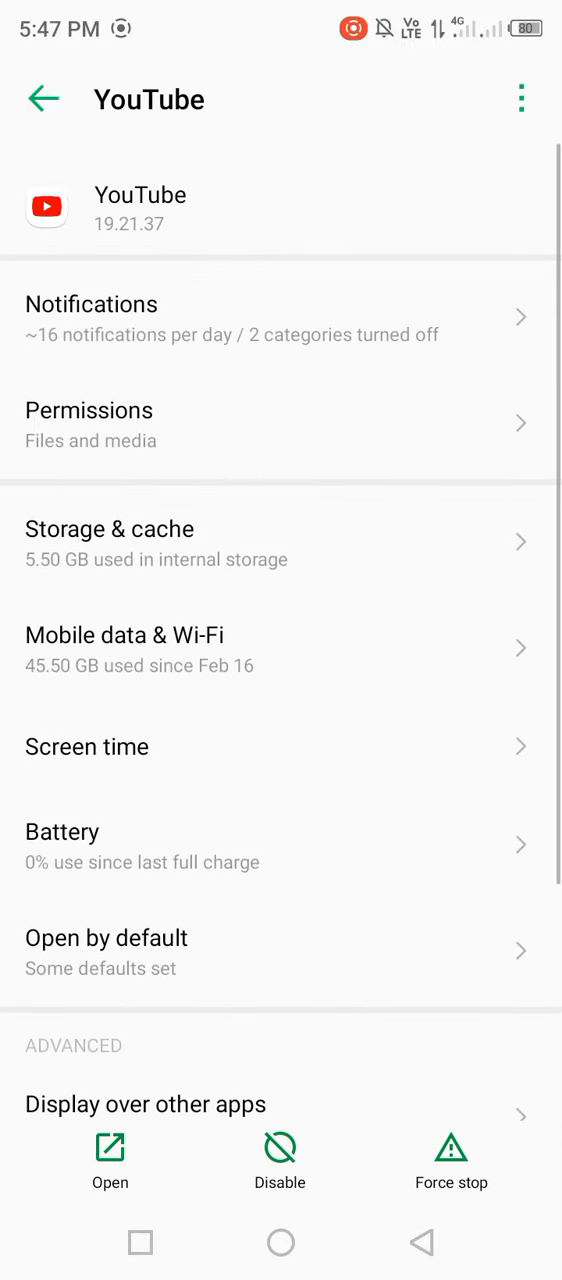
- Clear YouTube's 830 MB cache under Storage & cache, then go to its Permissions
click(110, 529)
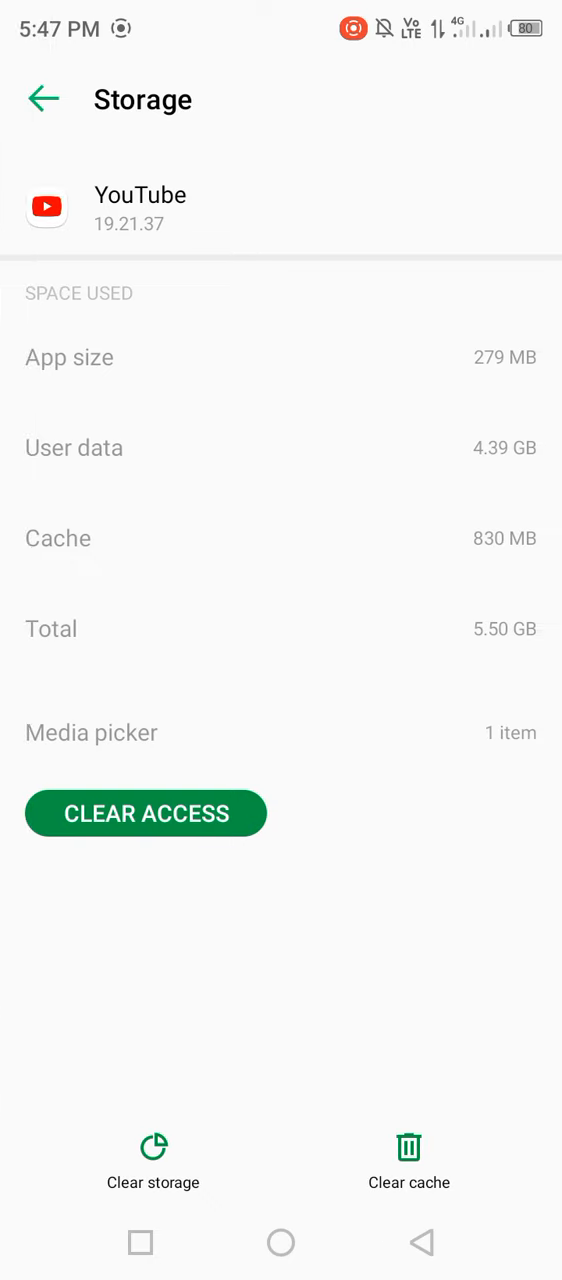
click(408, 1150)
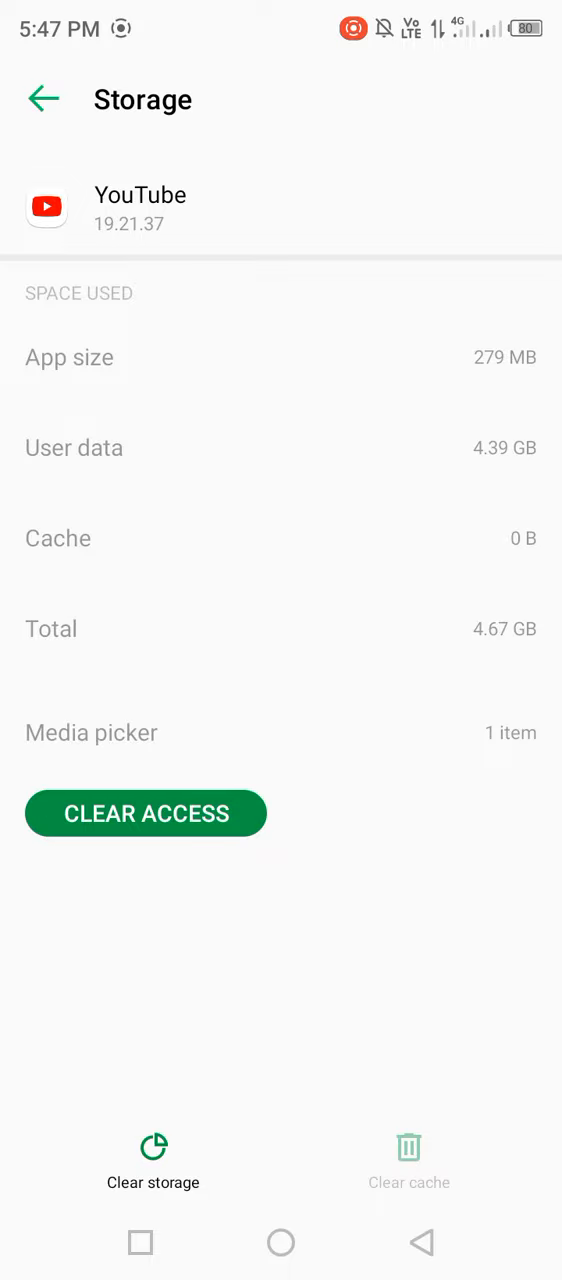
click(40, 98)
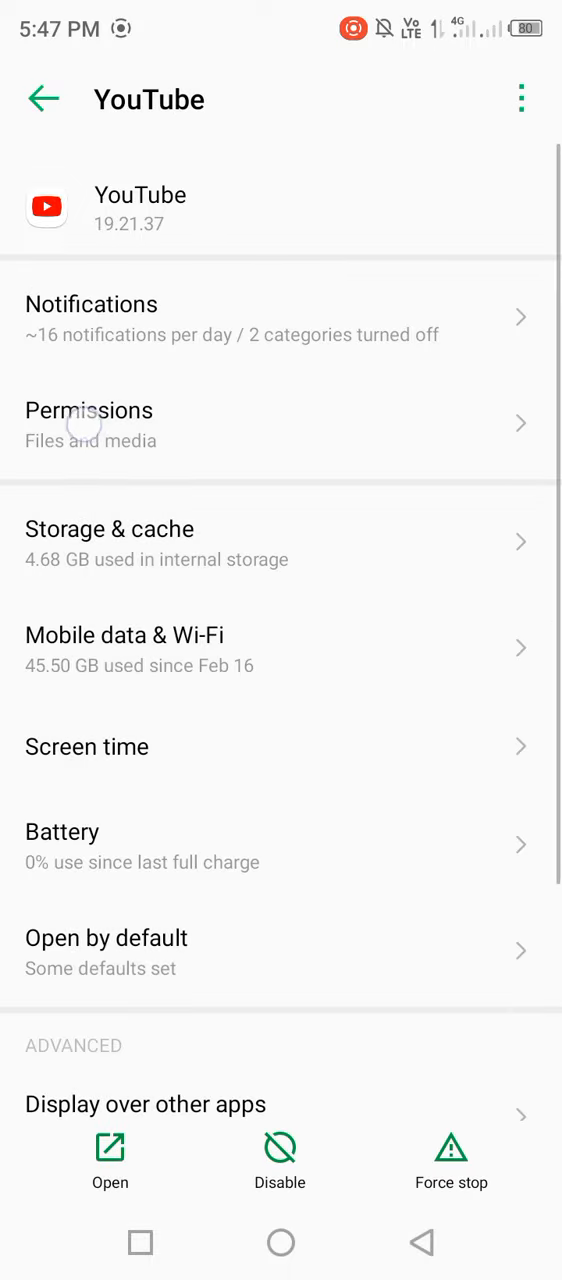
click(89, 425)
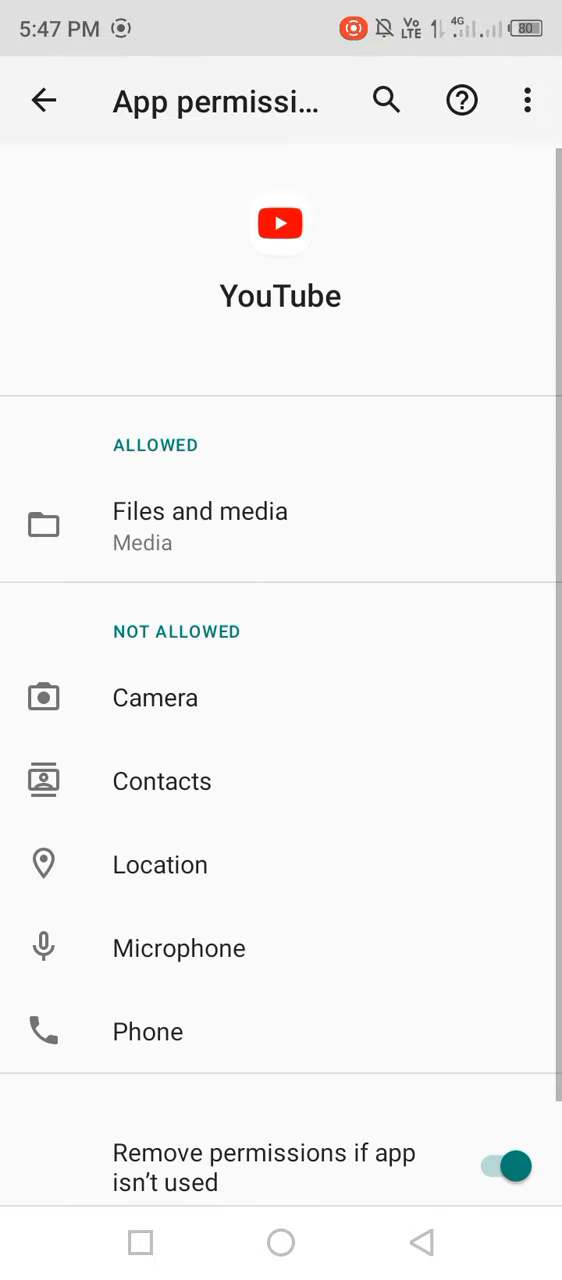
- Allow YouTube's denied permissions, including Microphone, and return to its app info
click(155, 698)
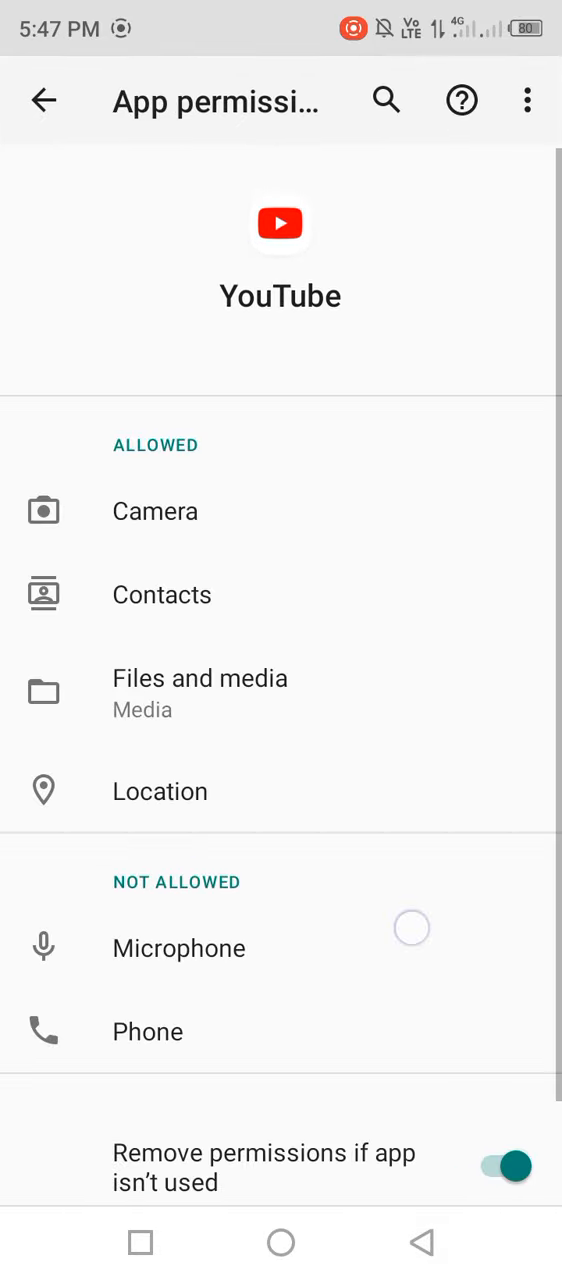
click(178, 948)
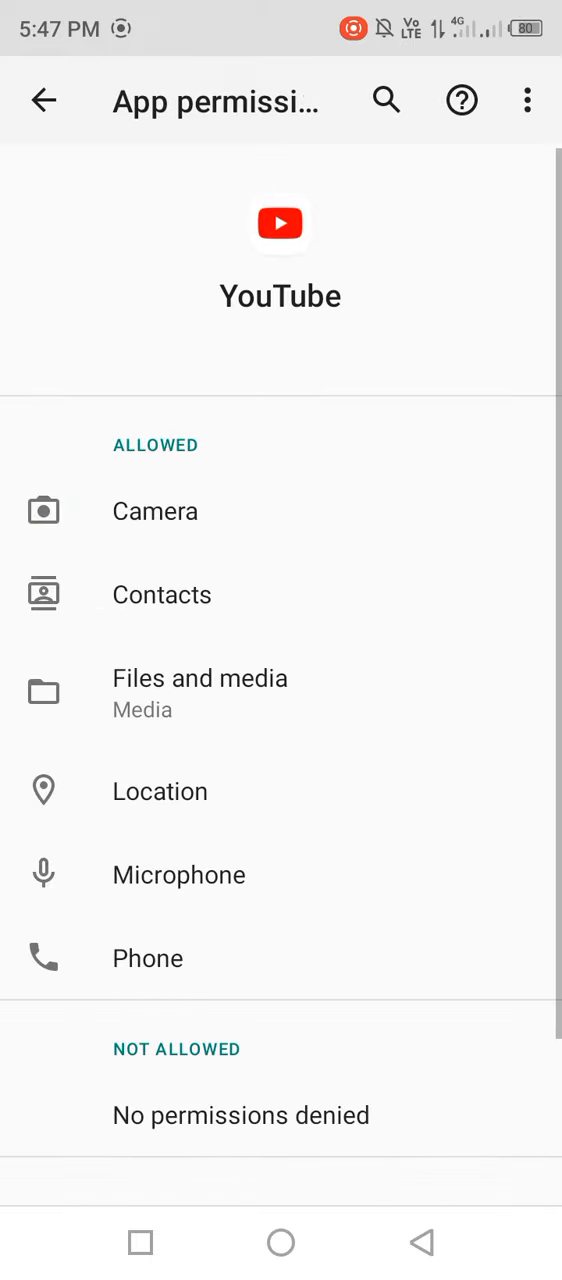
click(44, 100)
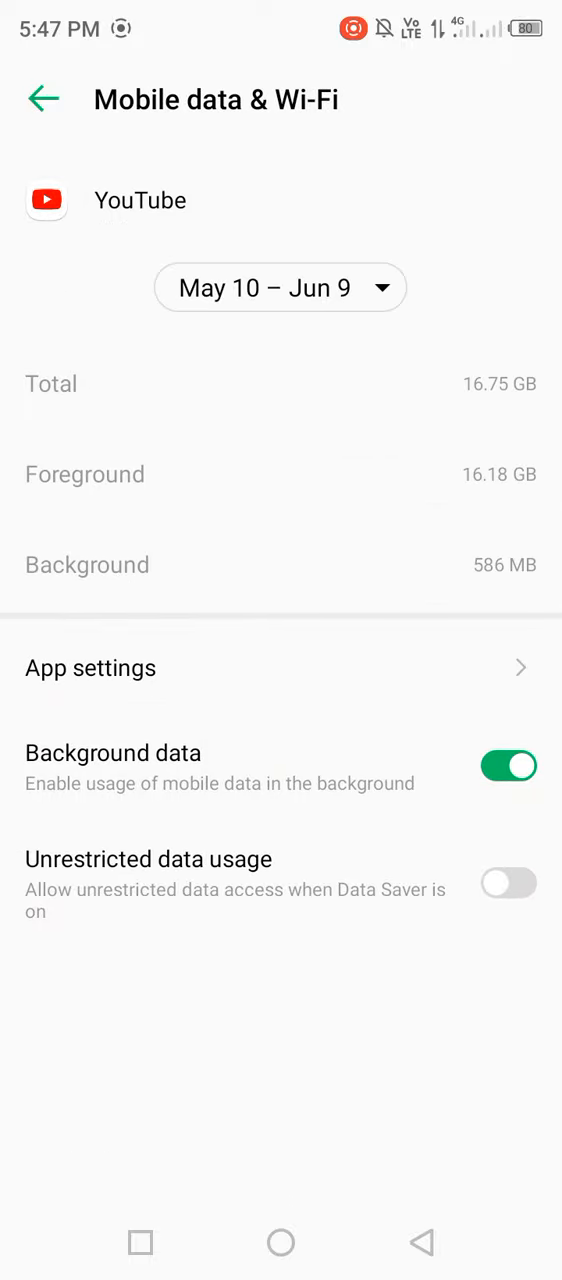
- Switch off YouTube's Background data under Mobile data & Wi-Fi and go Home
click(511, 766)
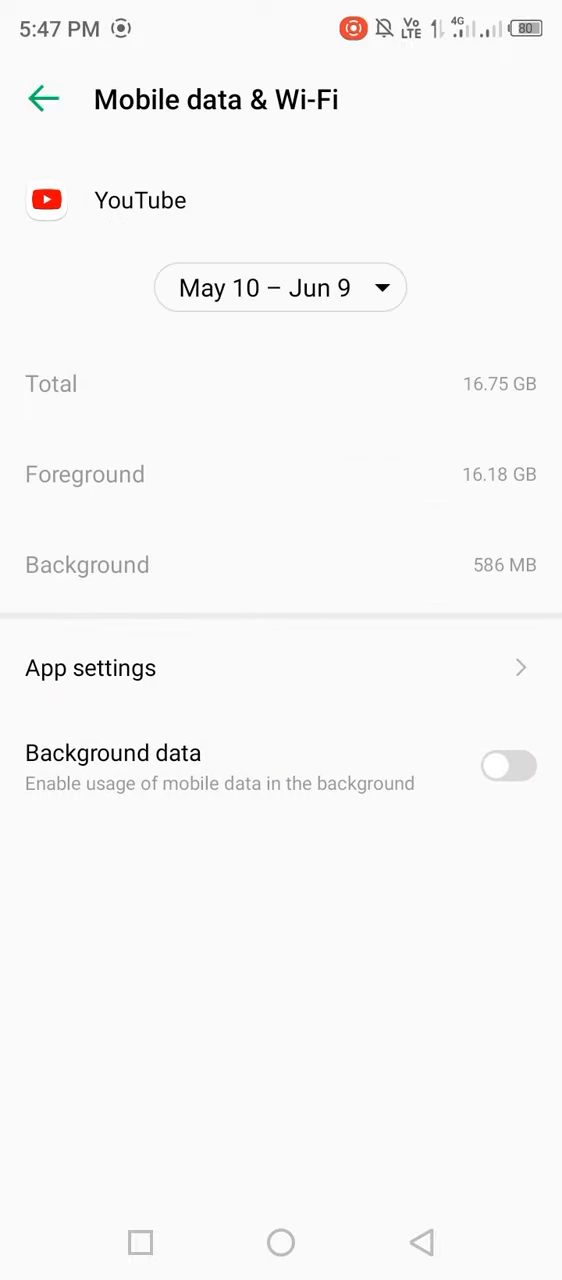
click(508, 765)
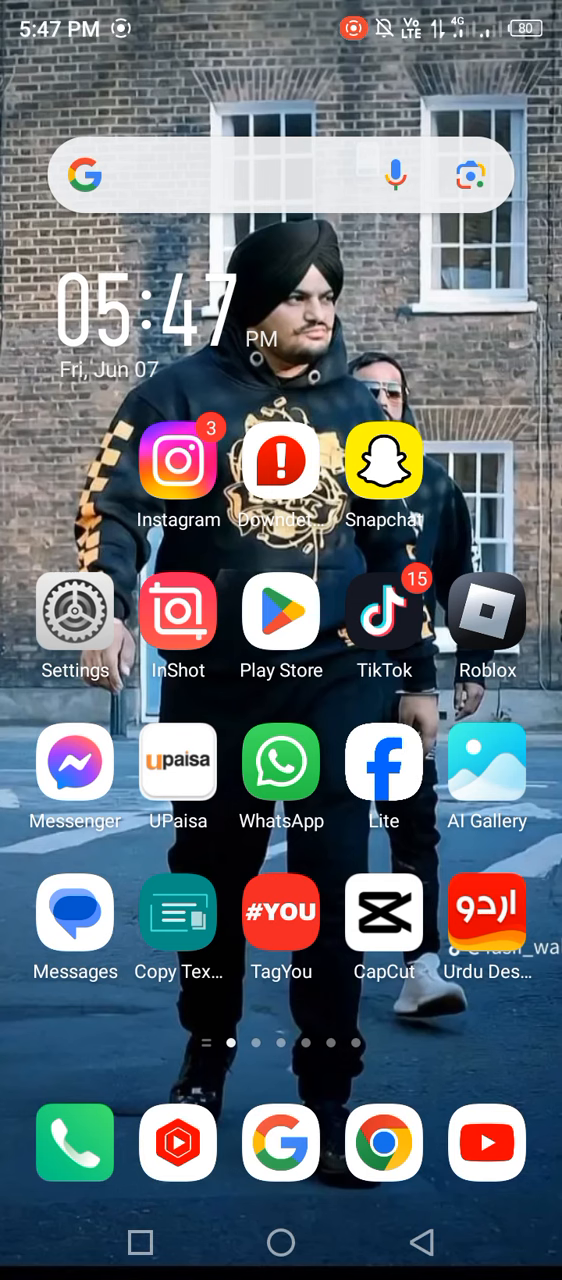
- Open Google Play Store's For you page, then restart the phone from the power menu
click(281, 612)
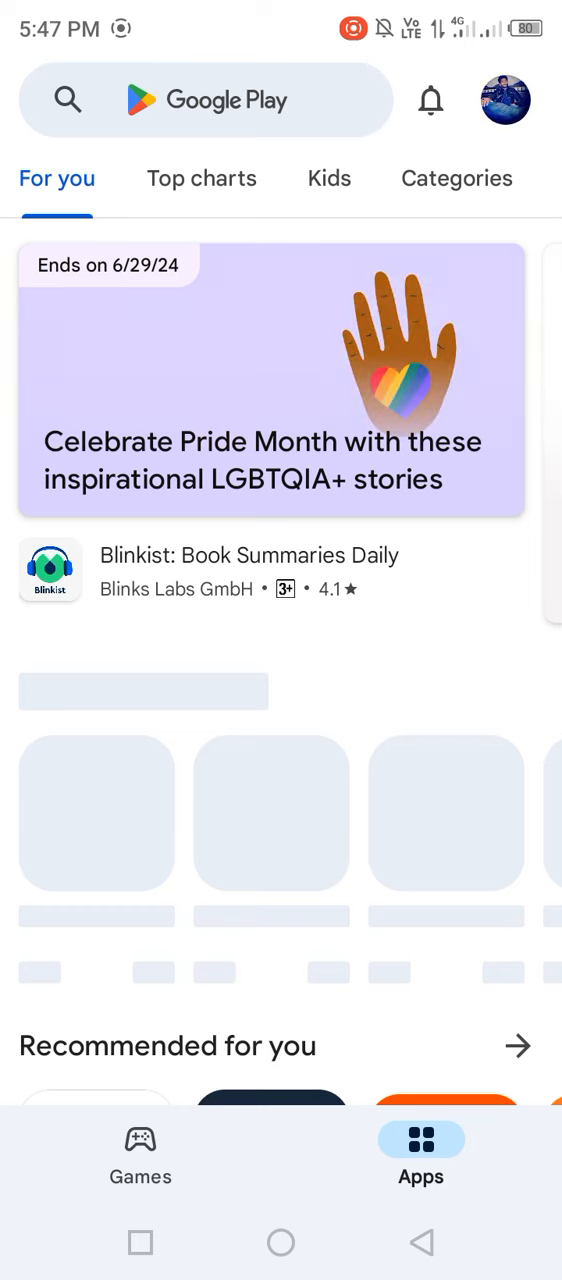
click(210, 100)
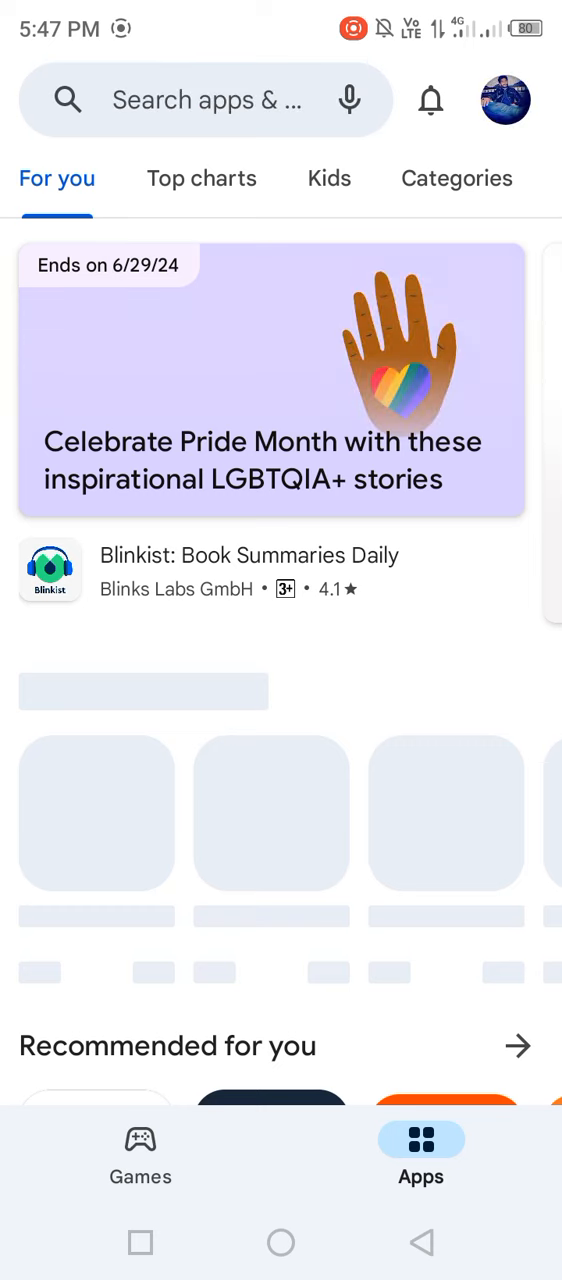
click(207, 99)
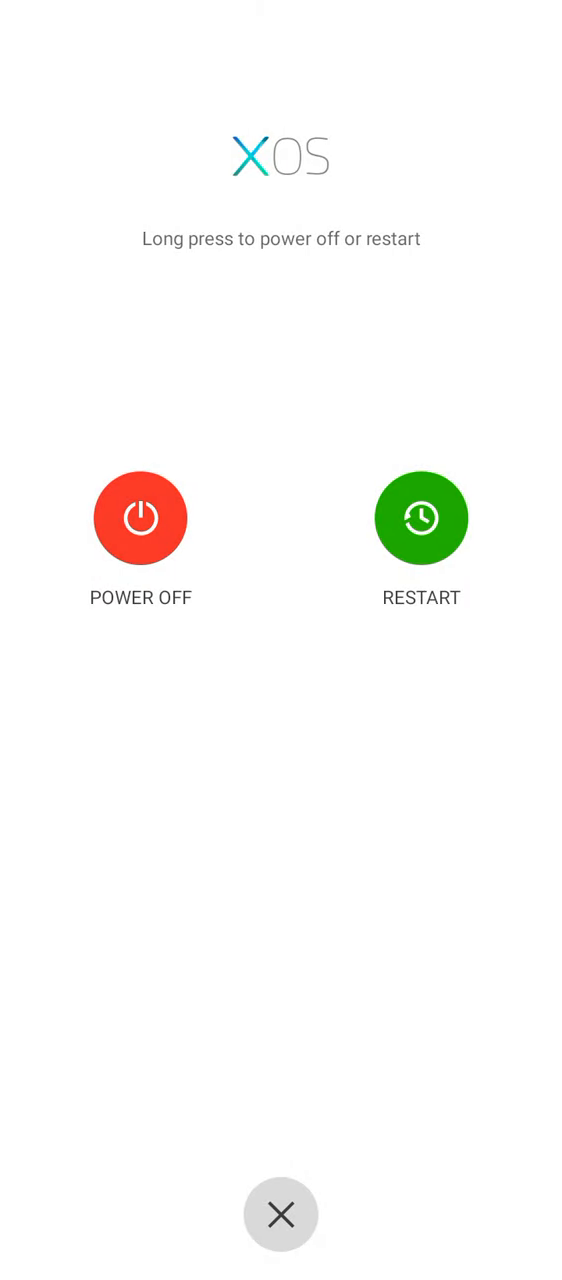
click(281, 1214)
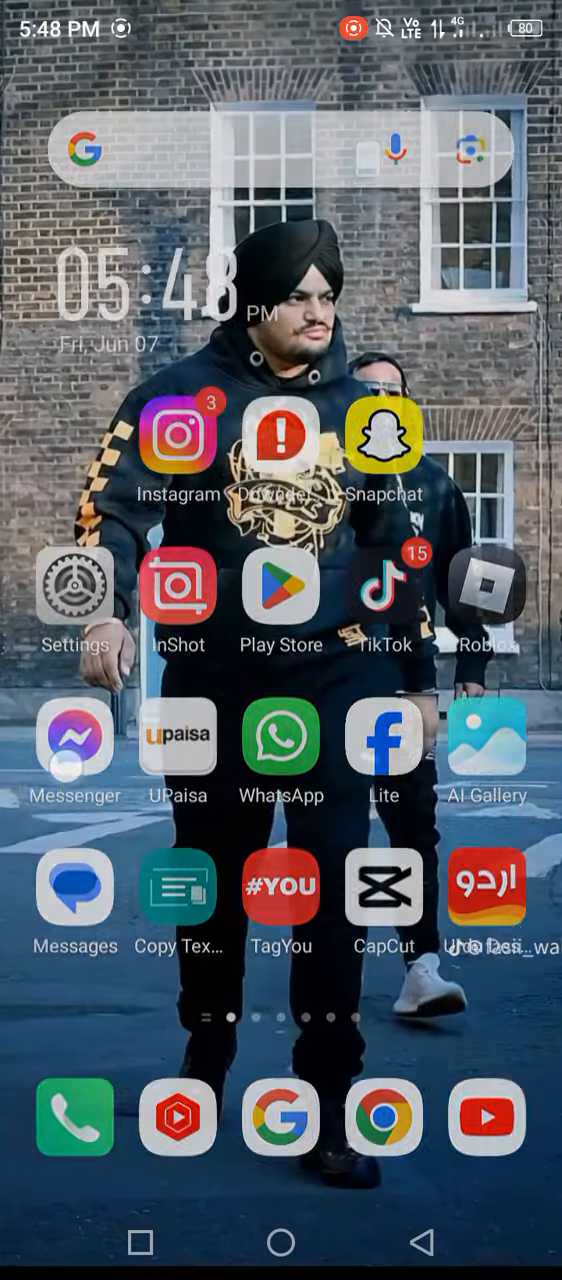